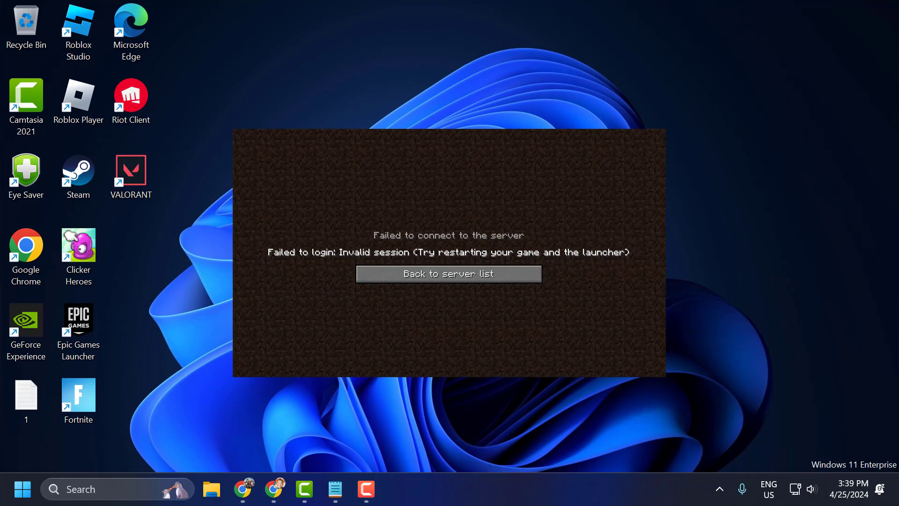
- Find 'view network connections' in Search and bring up the Ethernet adapter's context actions
click(448, 273)
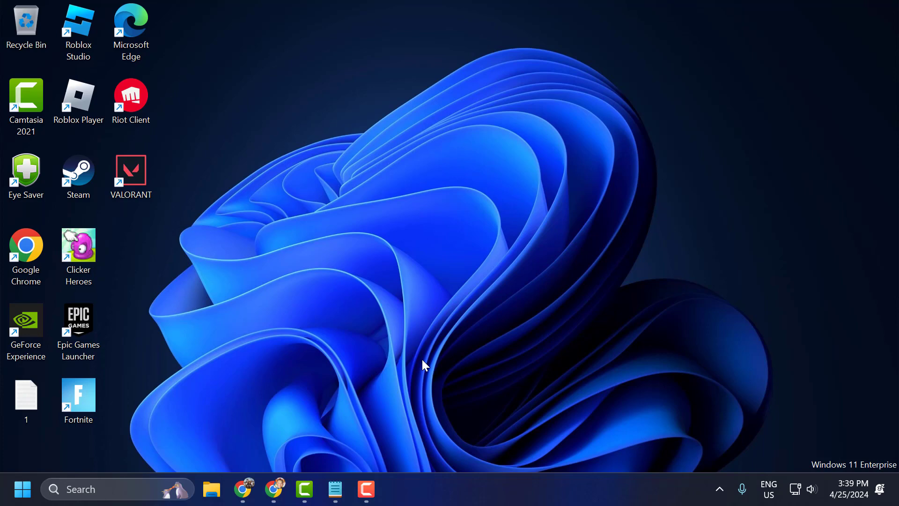
mouse_move(264, 387)
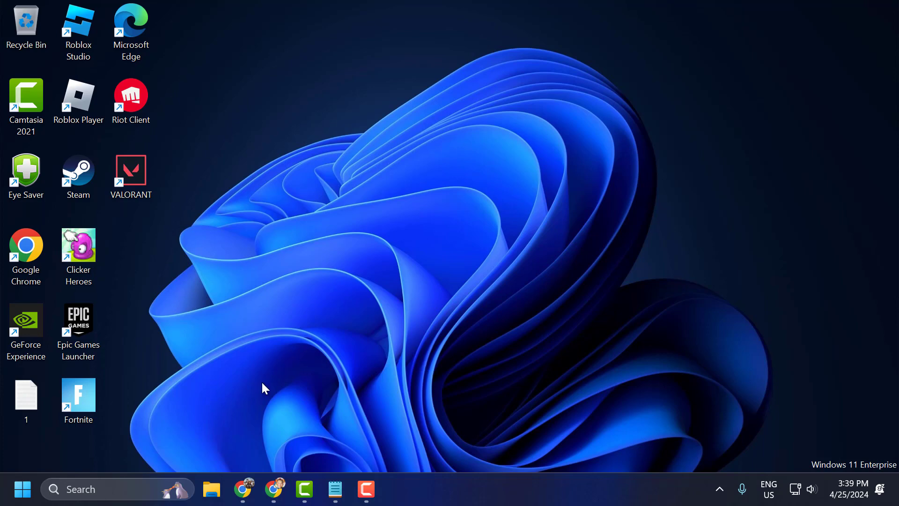
text(view network connections)
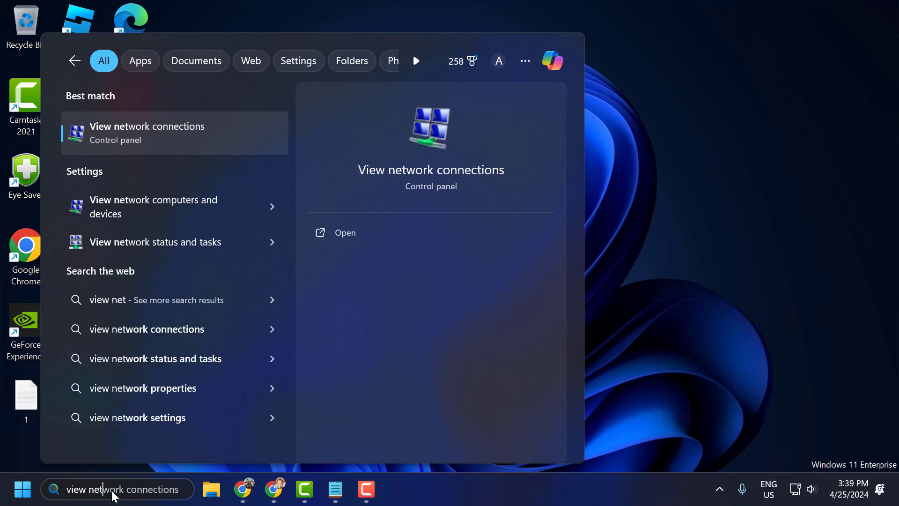
click(174, 133)
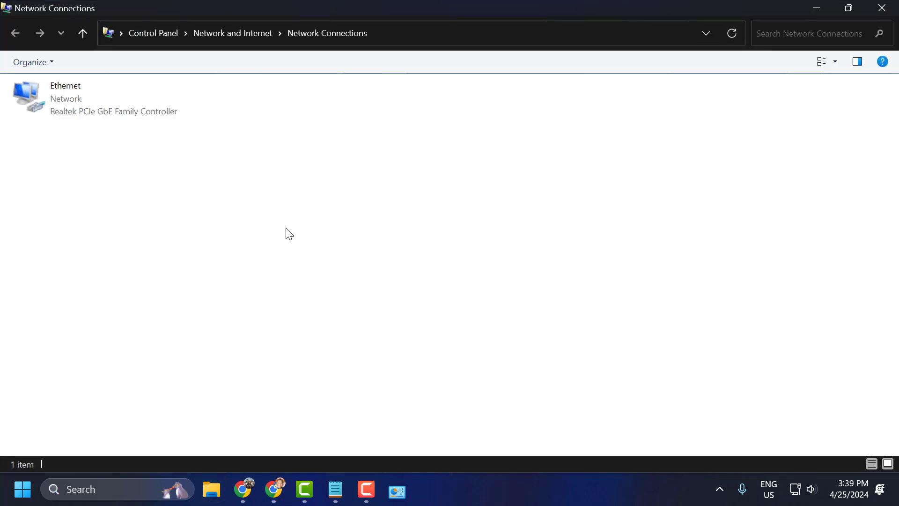
right_click(65, 97)
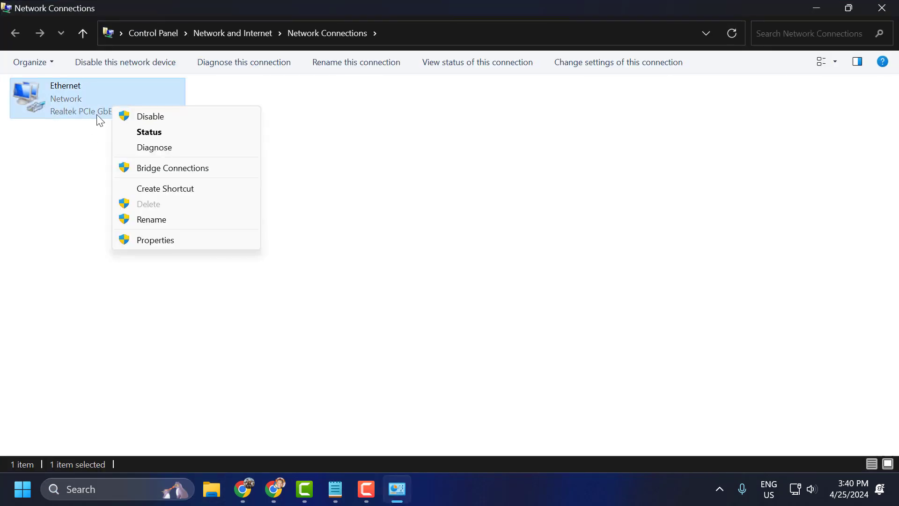
- Set the Ethernet adapter's IPv4 DNS servers manually to 8.8.8.8 and 8.8.4.4 and confirm
click(155, 240)
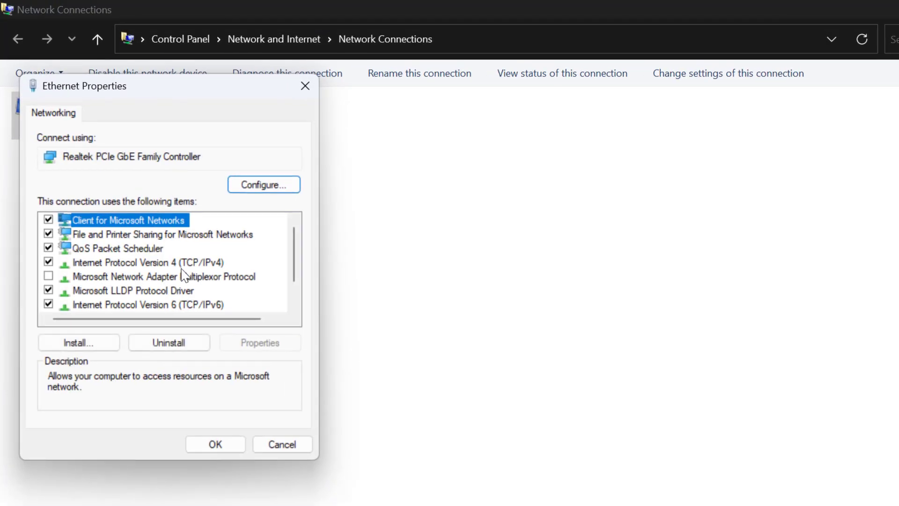
click(140, 262)
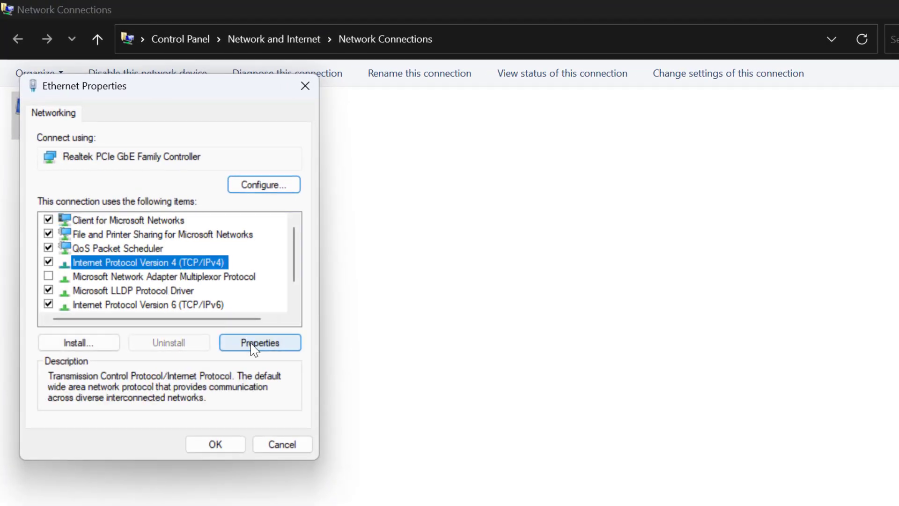
click(260, 343)
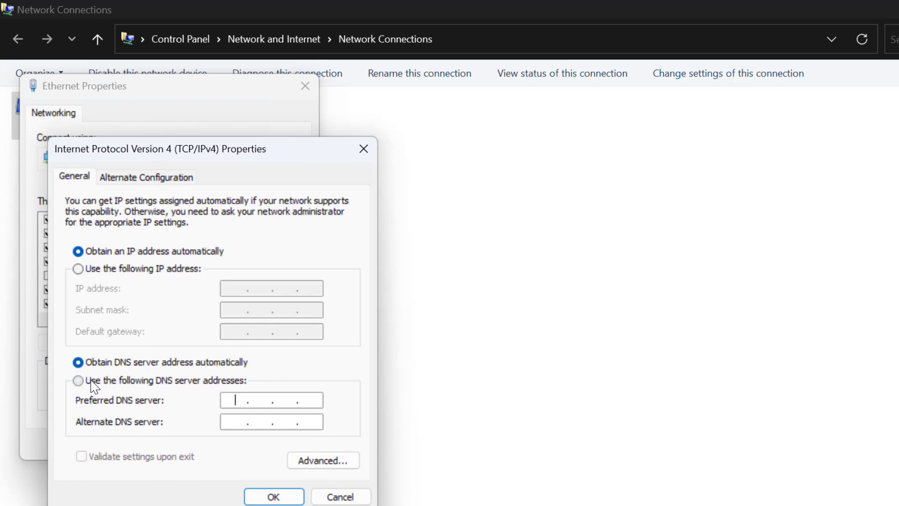
click(78, 380)
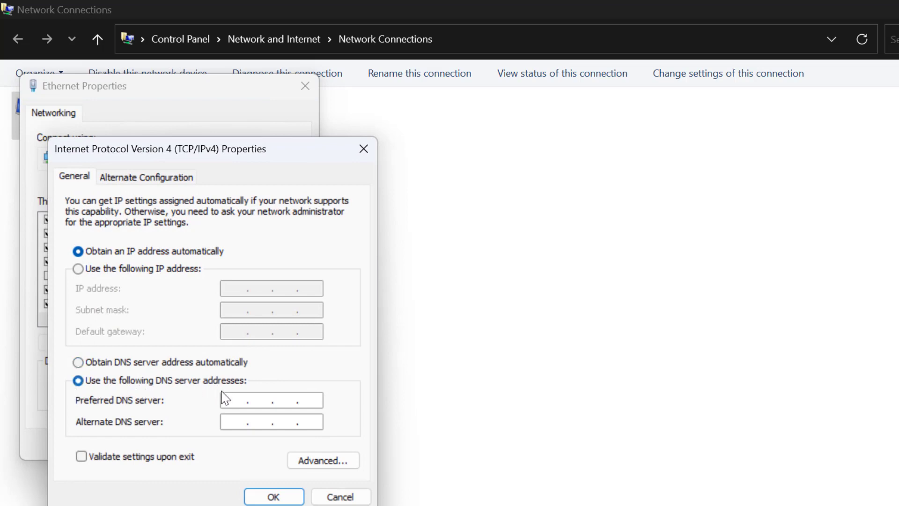
text(8.8)
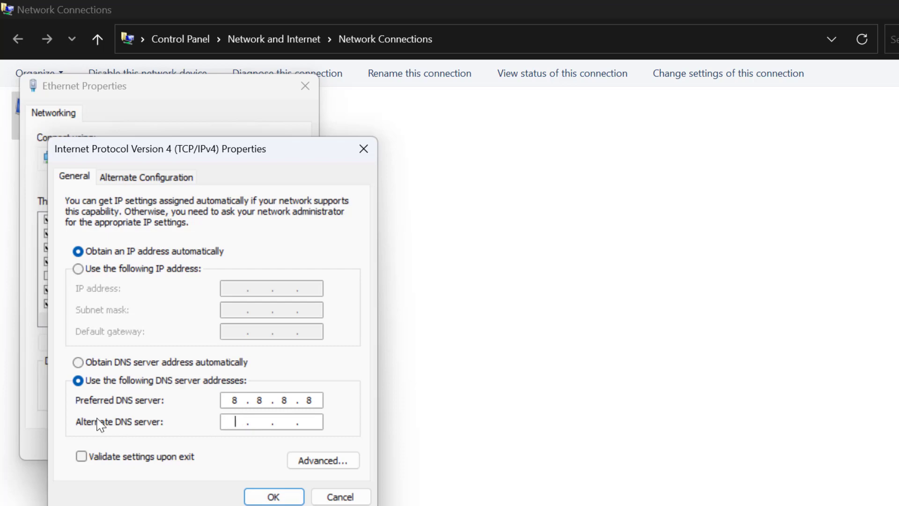
text(8.8.4.4)
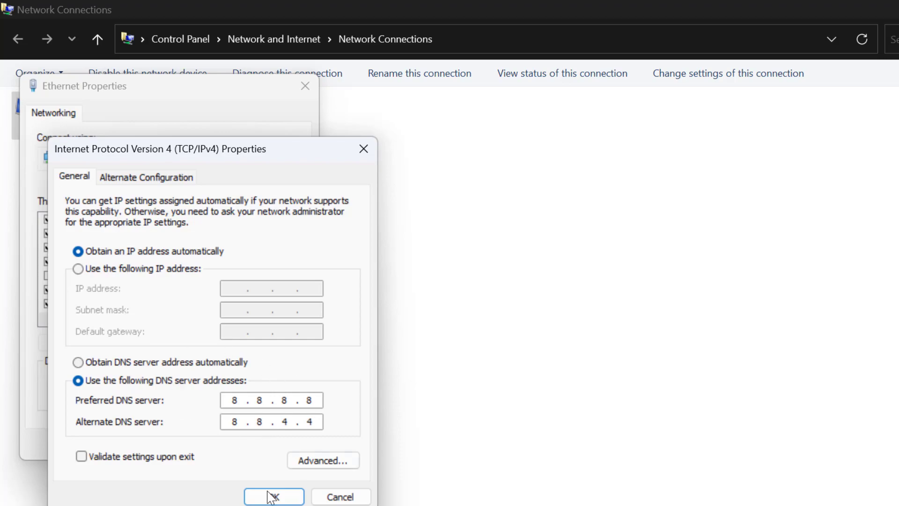
click(273, 495)
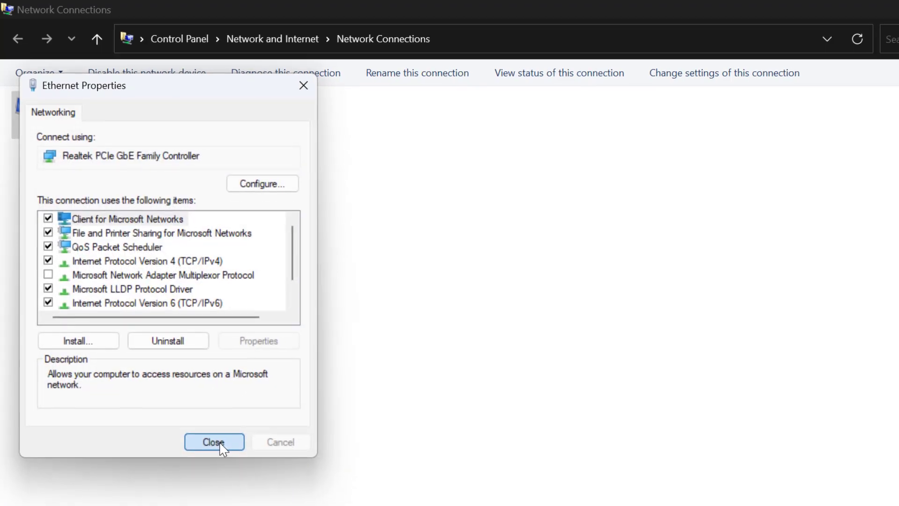
click(213, 441)
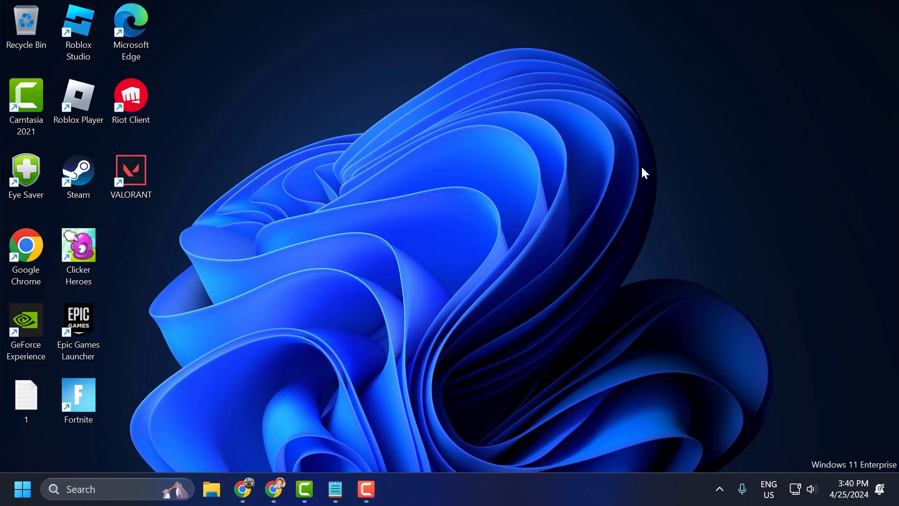
mouse_move(418, 260)
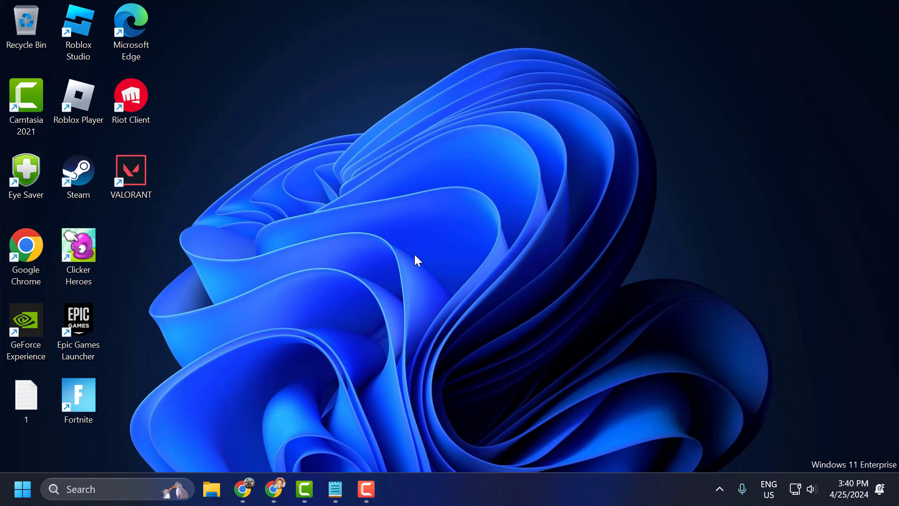
mouse_move(158, 453)
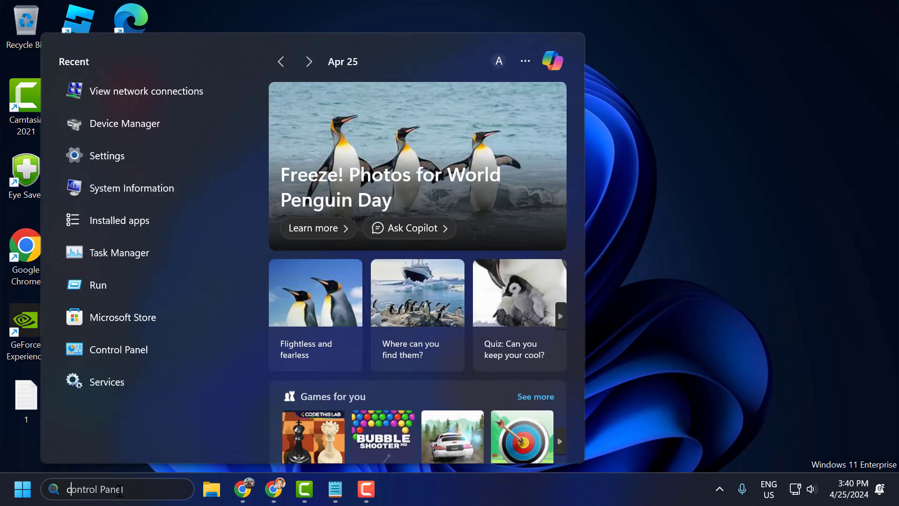
- Run the netsh resets and ipconfig /renew in an administrator Command Prompt, then close it
text(cmd)
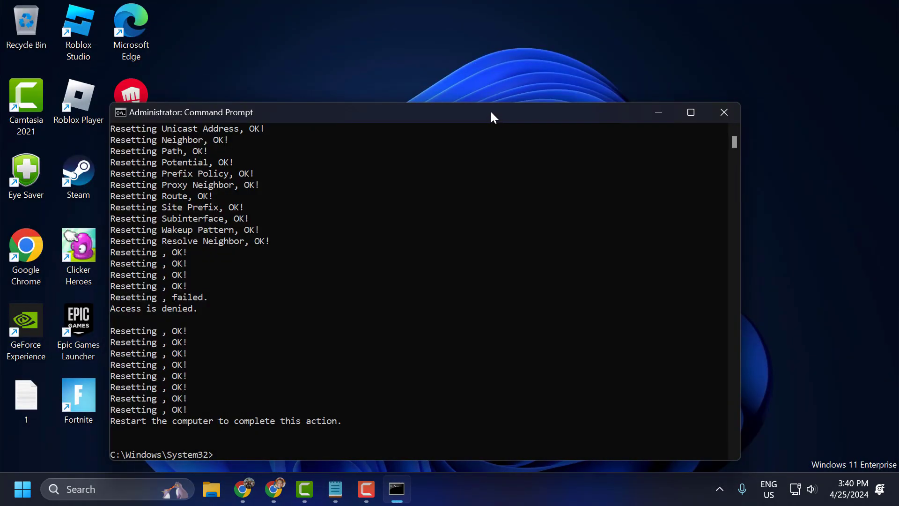
text(ipconfig /renew)
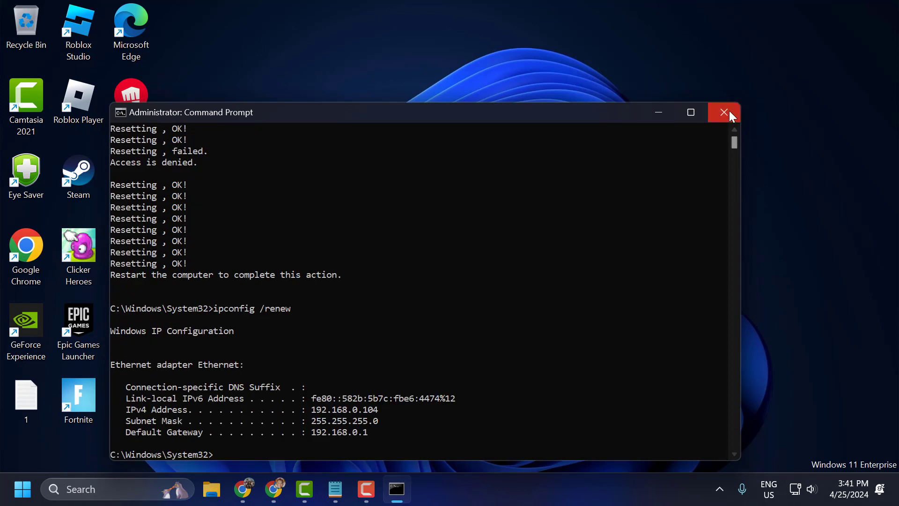
click(723, 111)
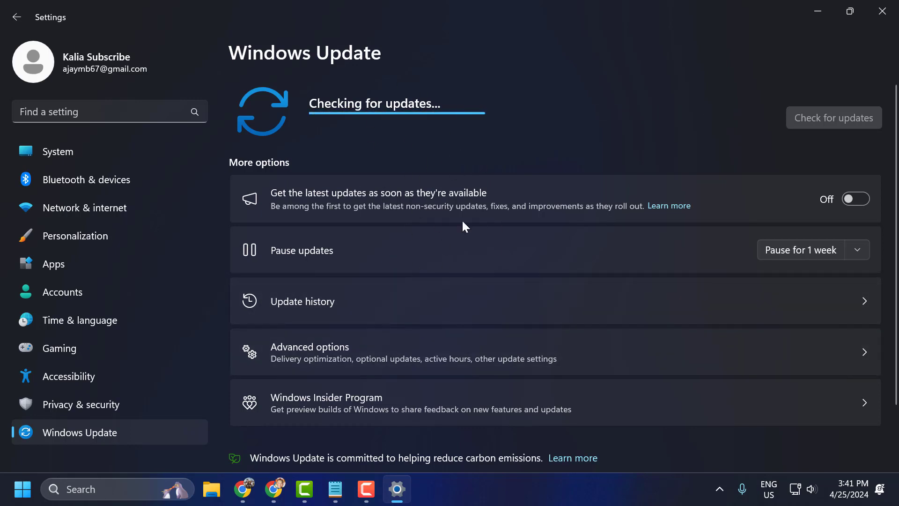
mouse_move(470, 249)
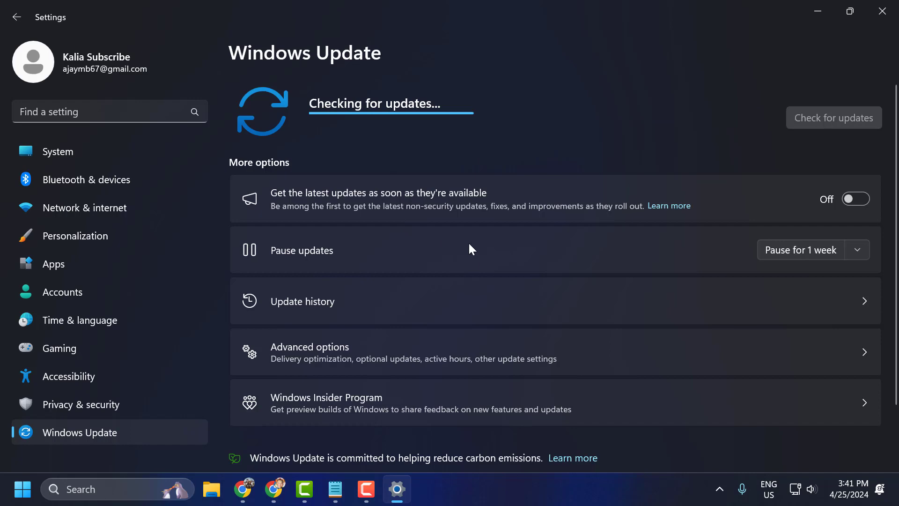
mouse_move(451, 199)
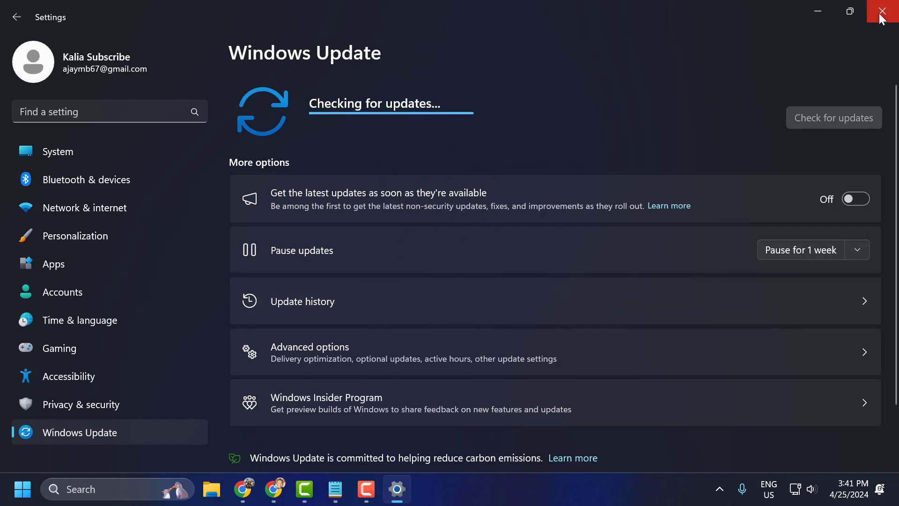
- Close the Windows Update settings window after starting the update check
click(888, 11)
text(view)
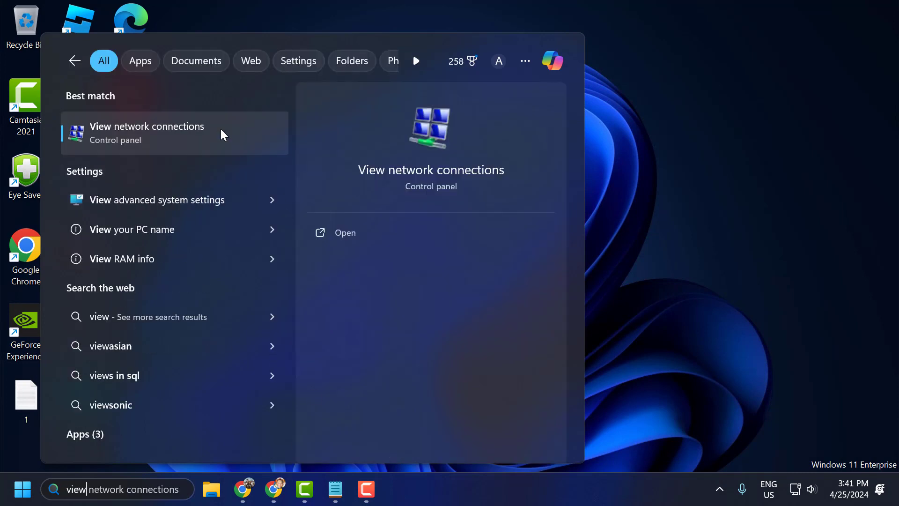
- Disable the Ethernet adapter in Network Connections, then enable it again
click(147, 132)
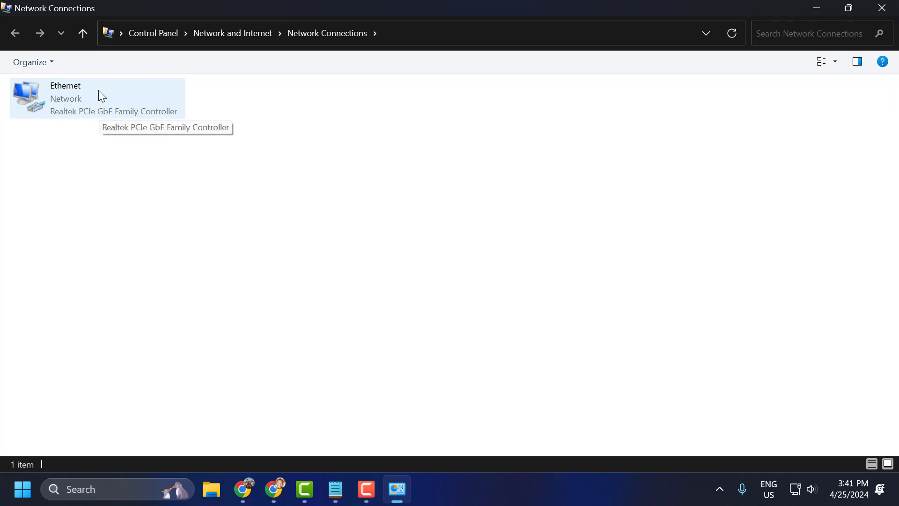
right_click(86, 97)
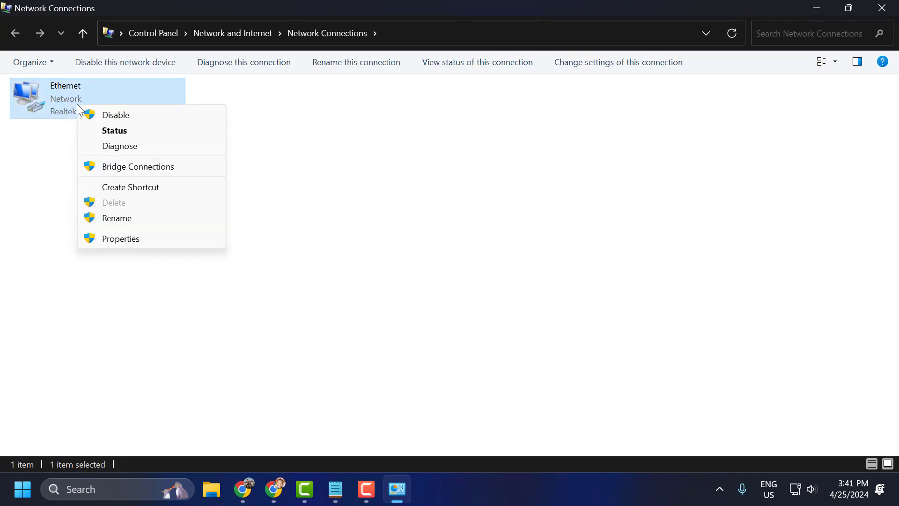
mouse_move(141, 114)
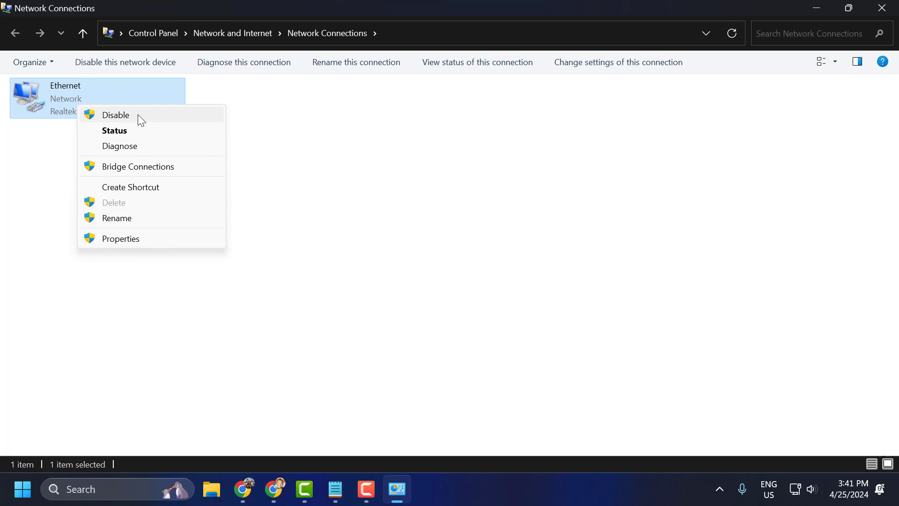
click(115, 114)
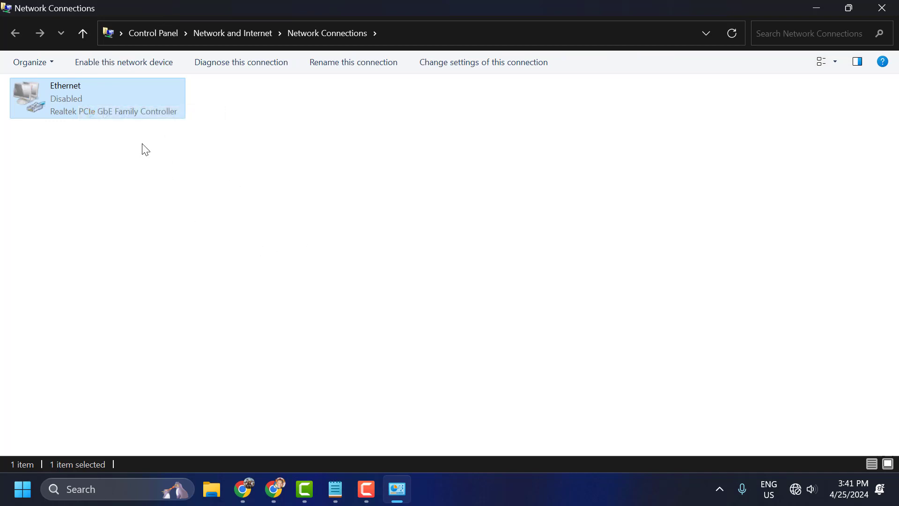
mouse_move(83, 109)
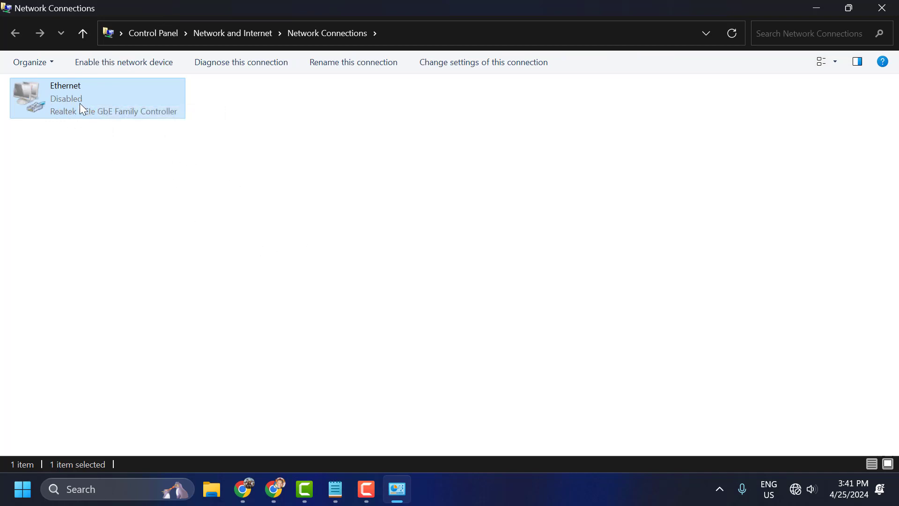
right_click(83, 109)
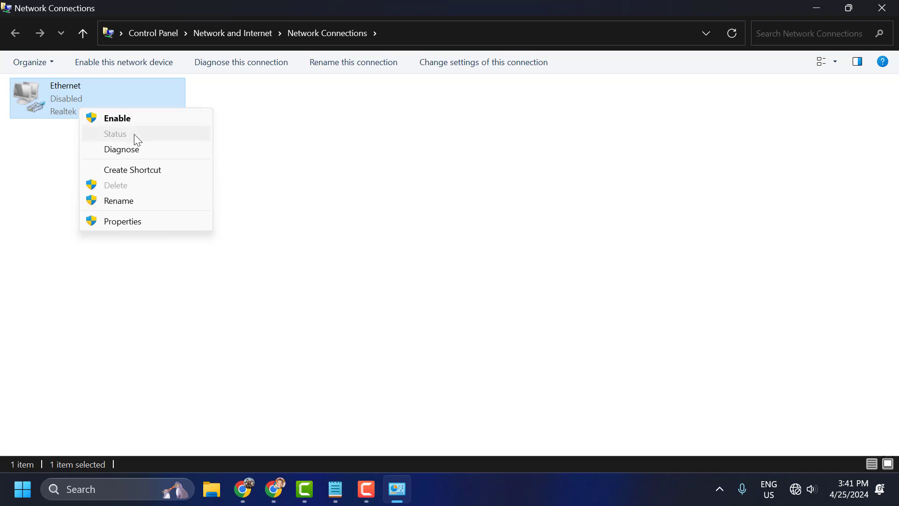
click(117, 118)
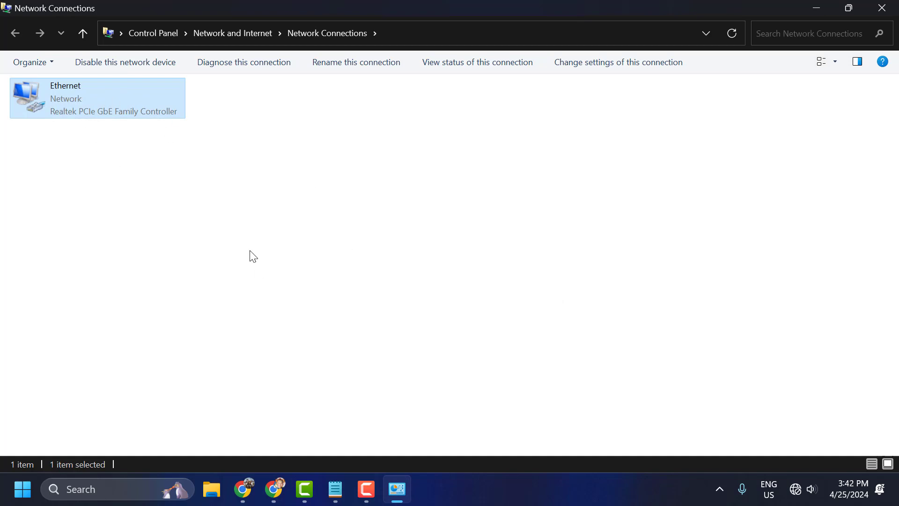
mouse_move(752, 166)
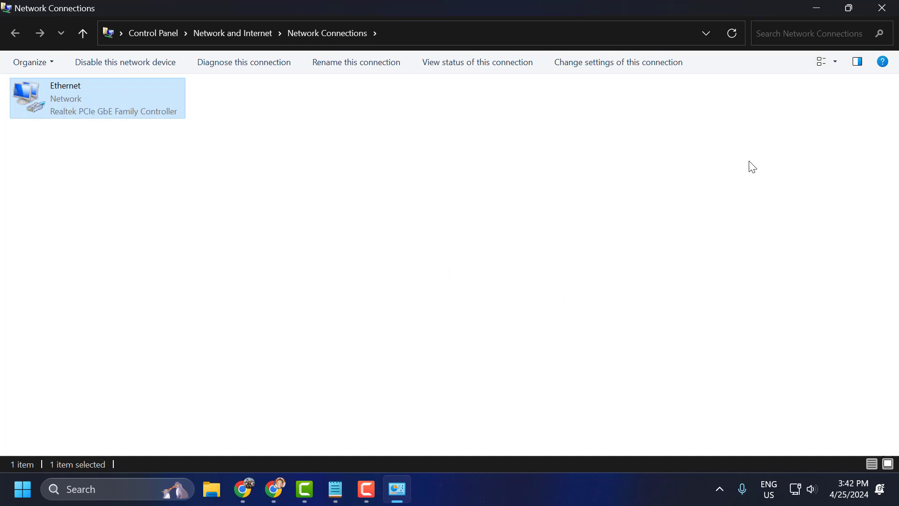